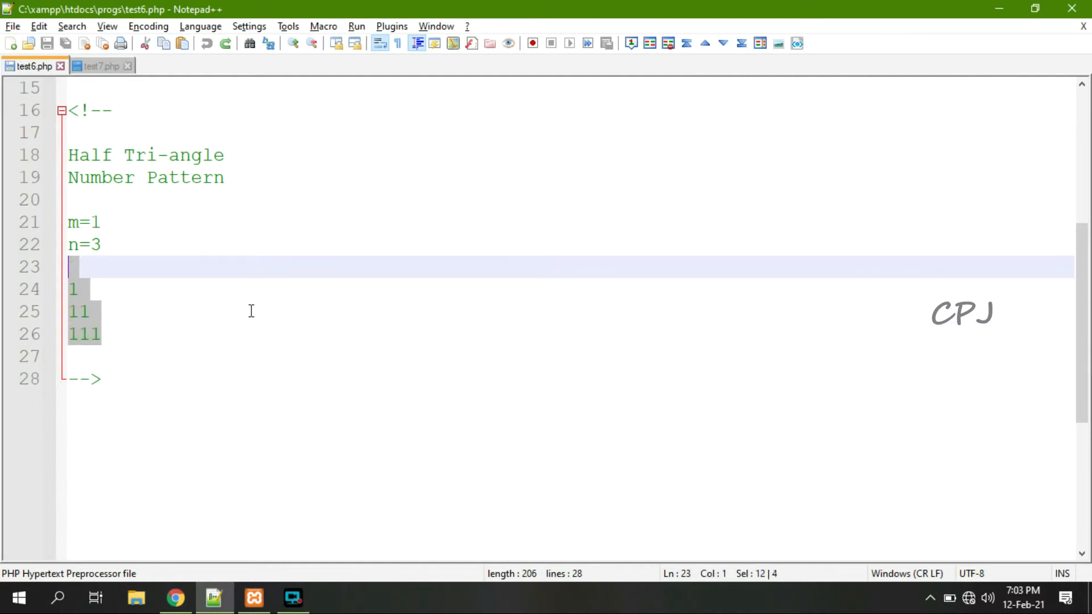
Replace the comment sample with n=3 and the pattern 1, 12, 123.
key(Delete)
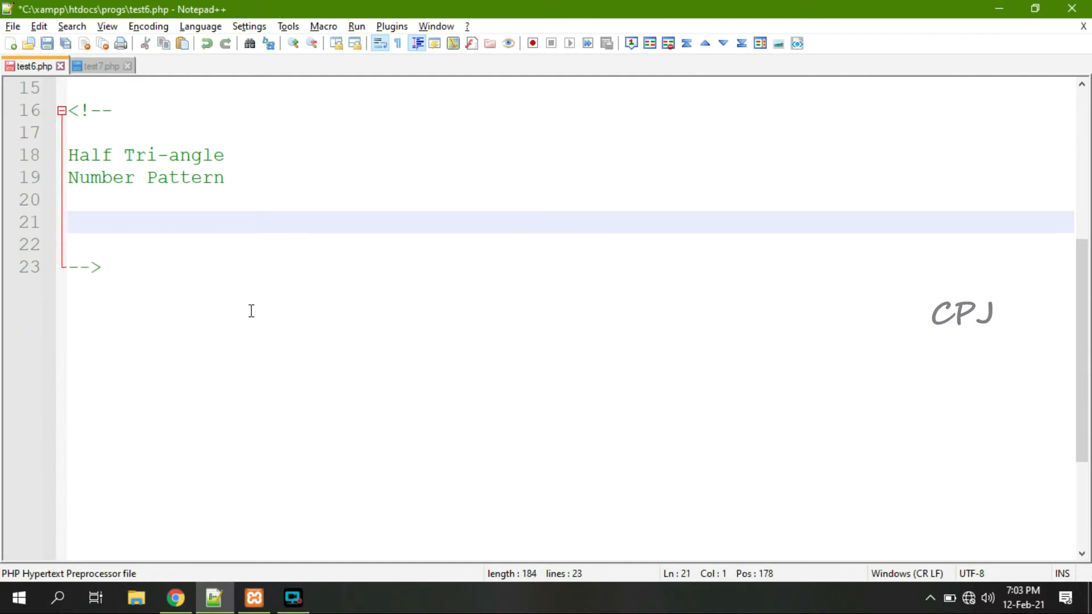
text(n=3)
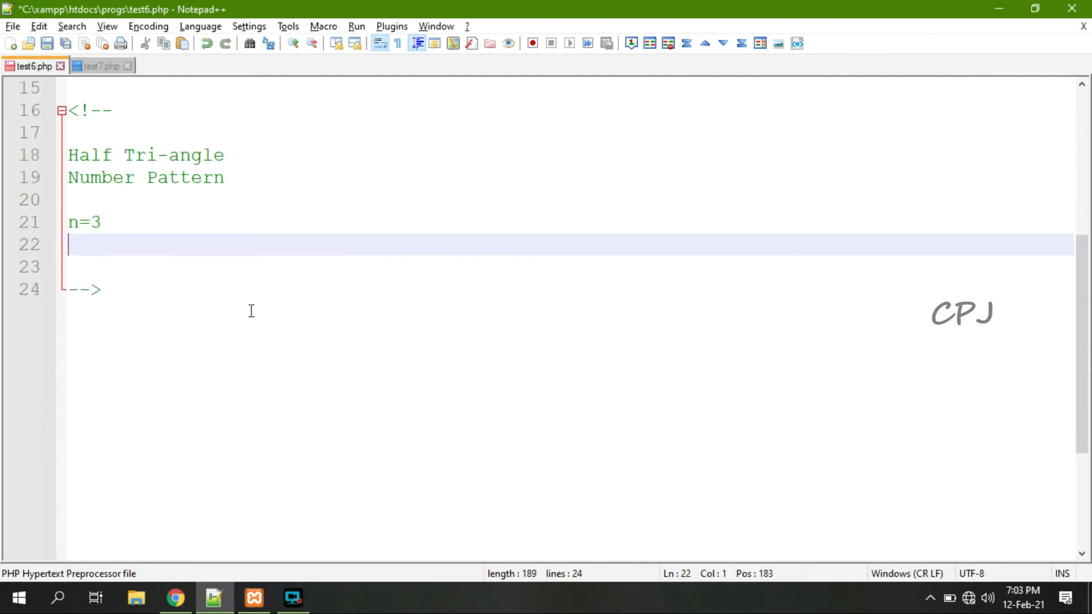
text(1)
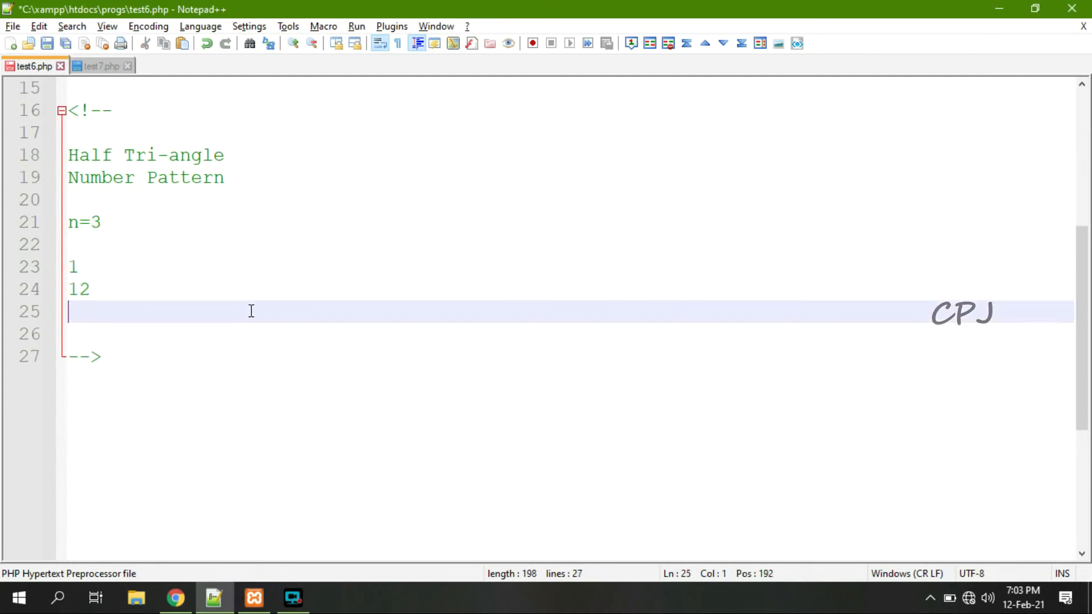
text(123)
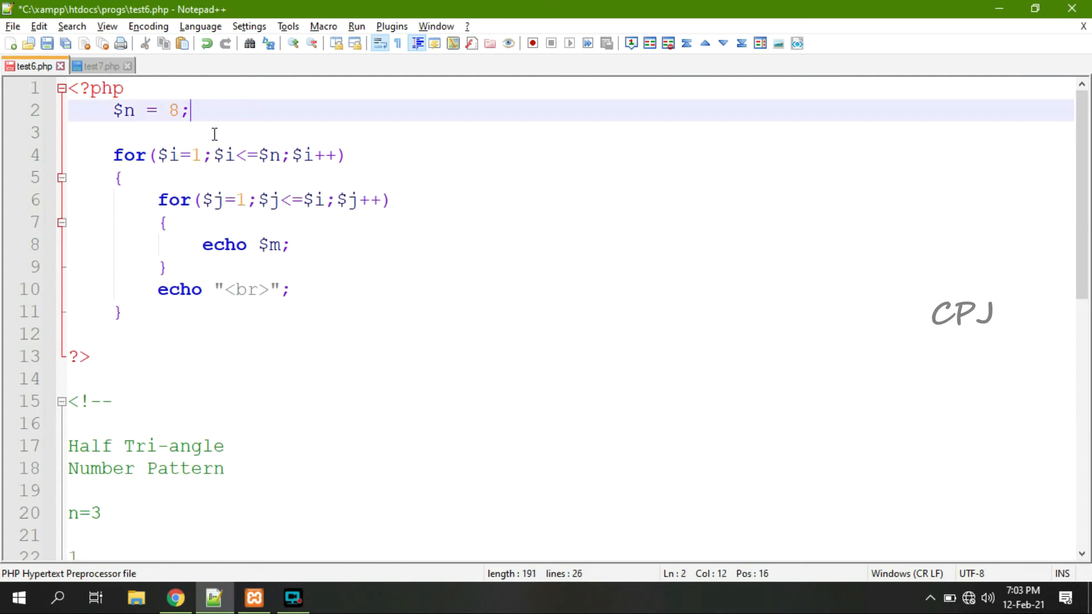
Set $n = 3 and make the inner loop count $j up to $i.
key(Left)
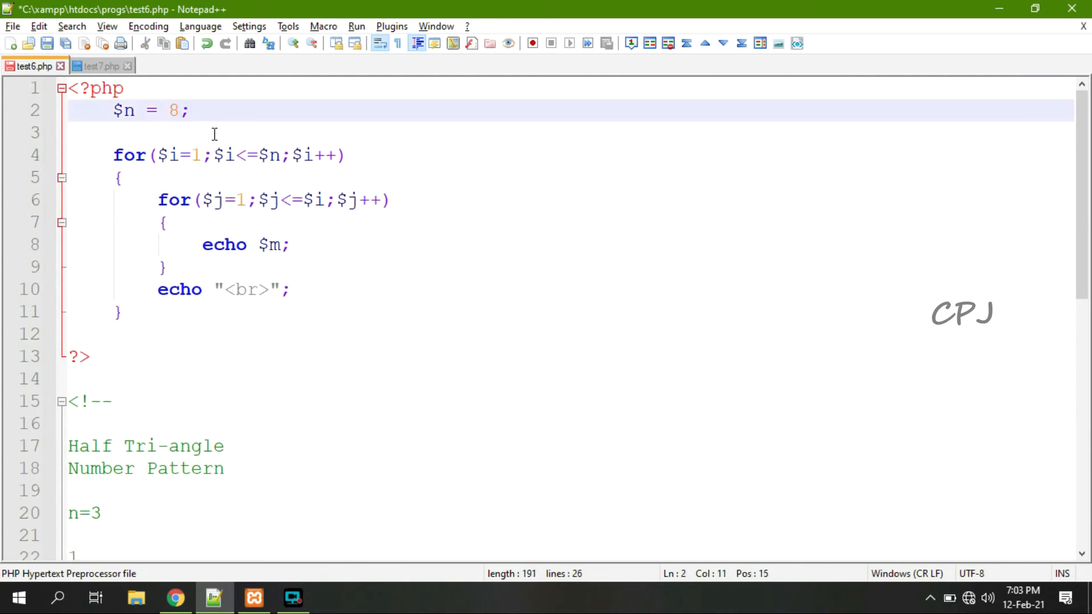
text(3)
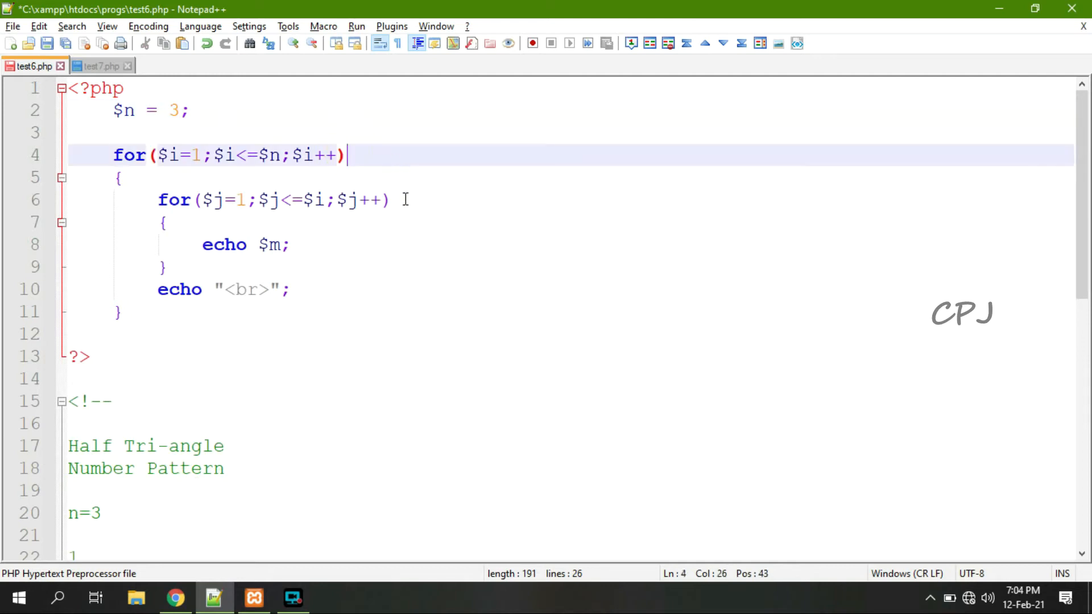
click(390, 200)
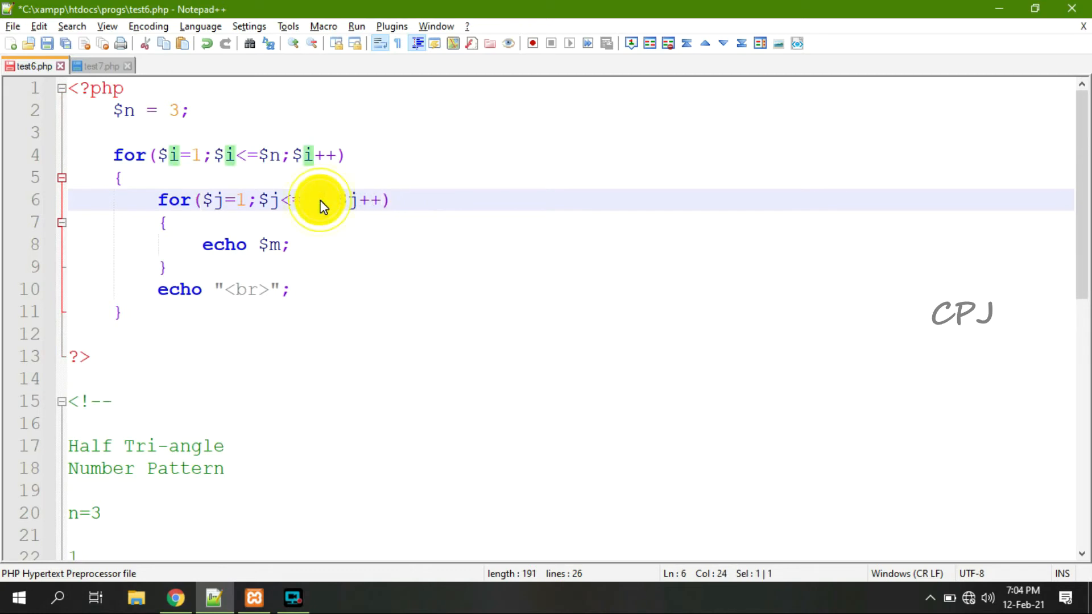
text($i)
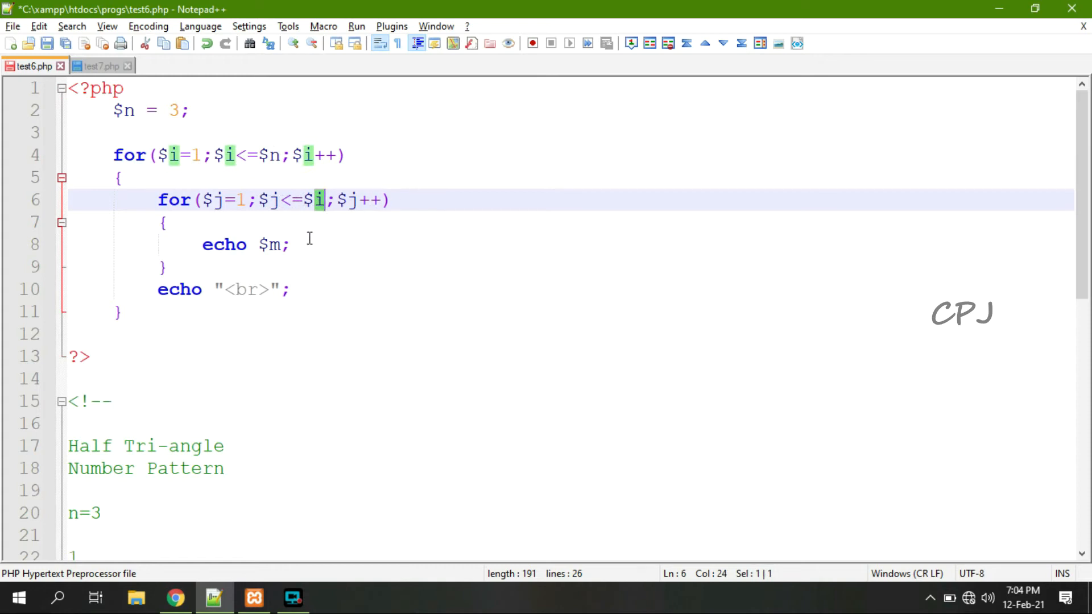
Change the inner loop's echo from $m to $j.
click(274, 244)
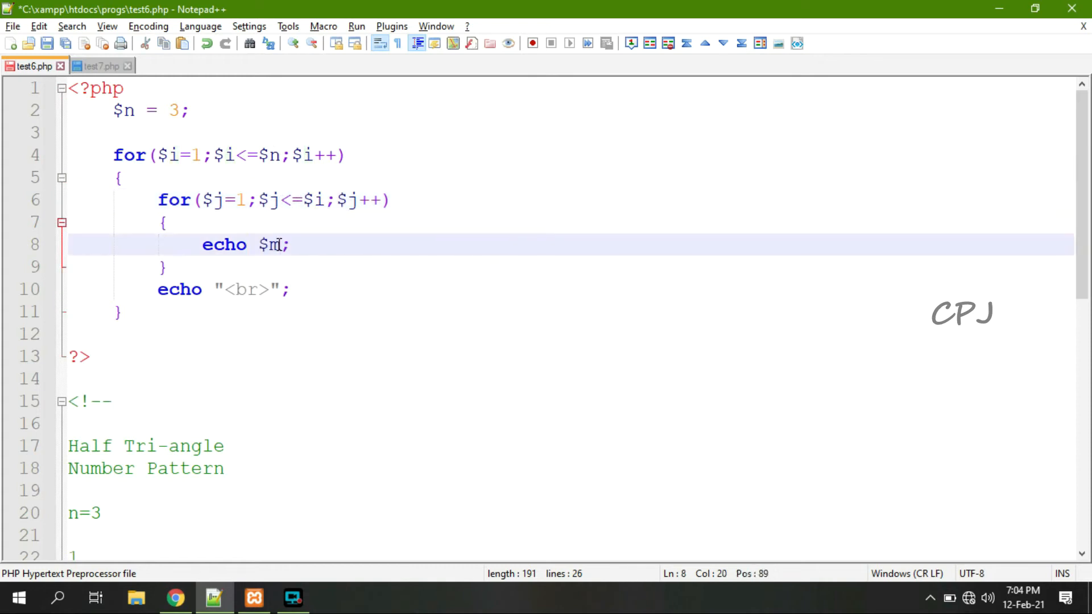
key(Backspace)
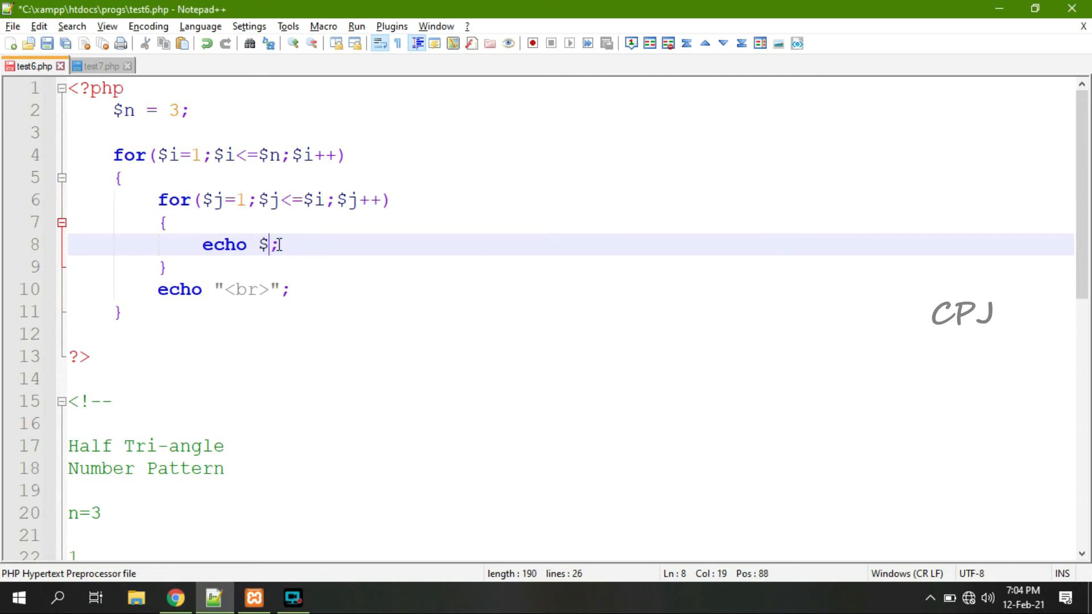
text(j)
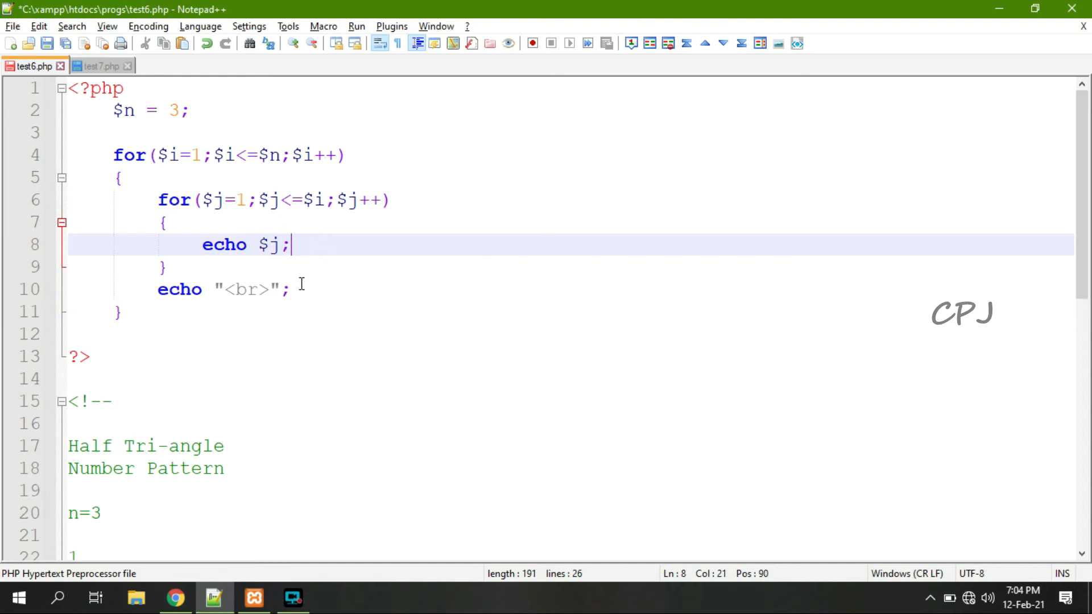
mouse_move(292, 289)
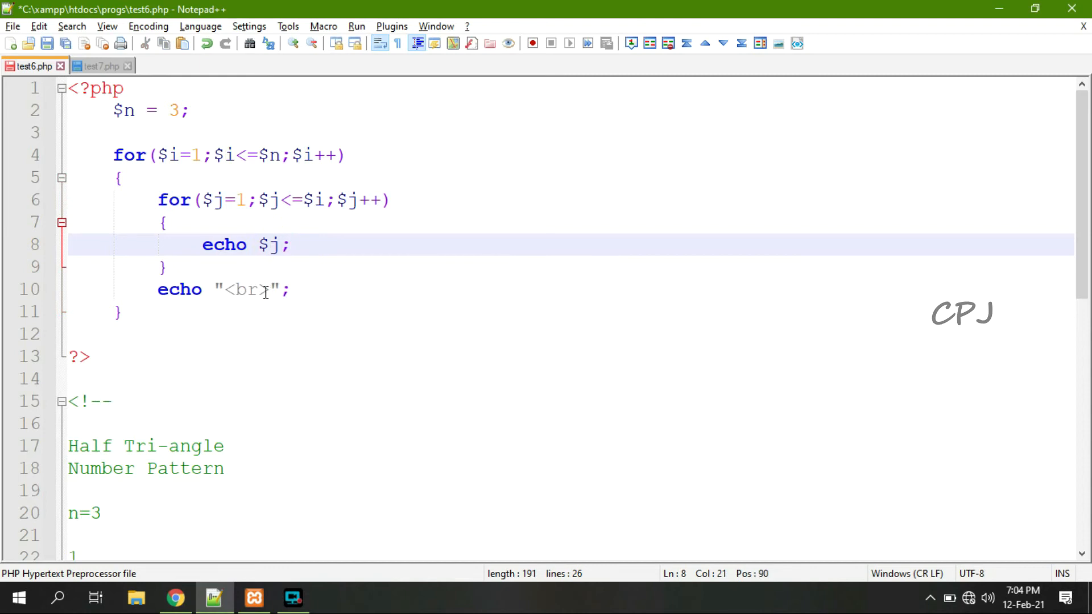
Save the script and check the 1, 12, 123 output in Chrome, then return to the editor.
key(alt+tab)
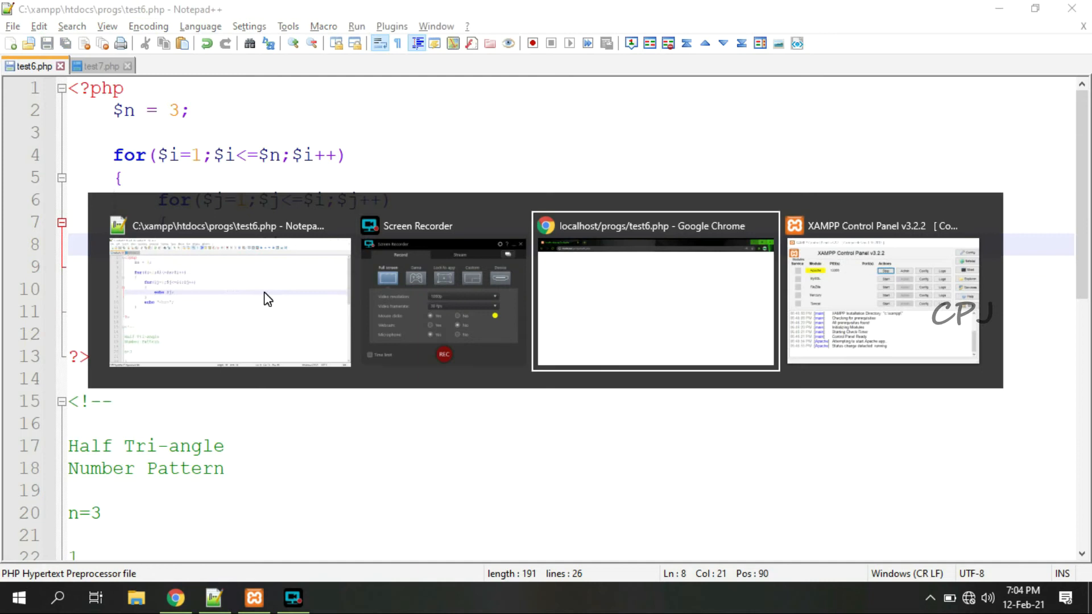
click(655, 299)
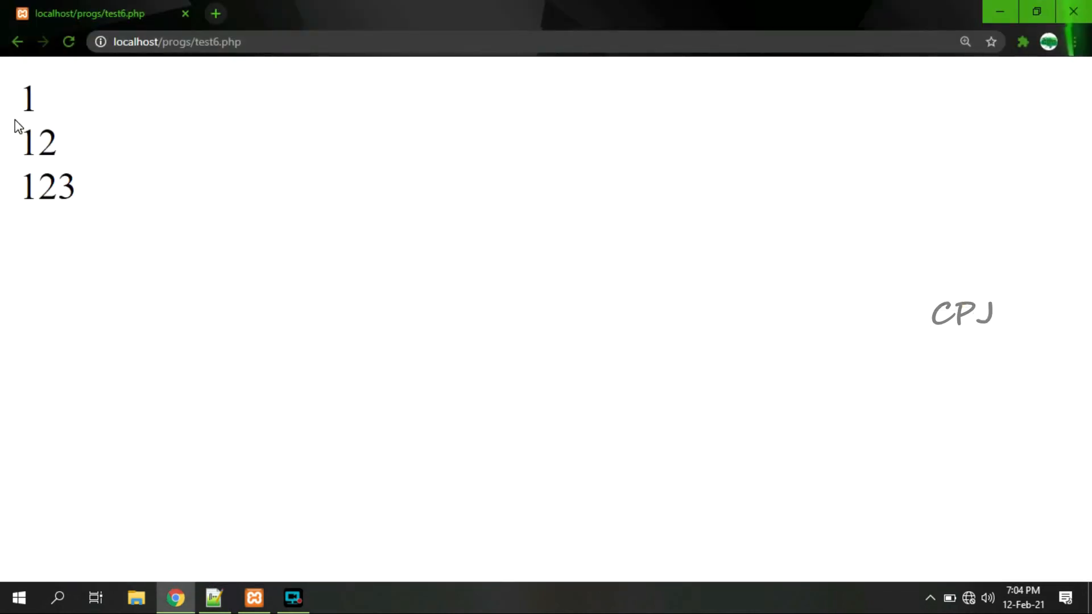
click(132, 178)
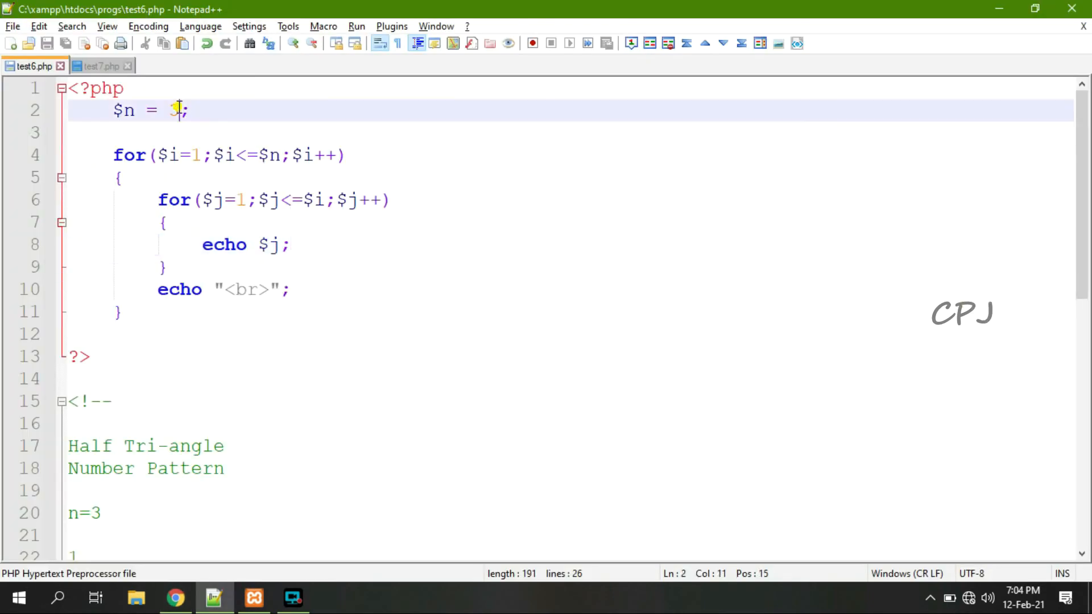
Change $n to 17 and save the script.
text(17)
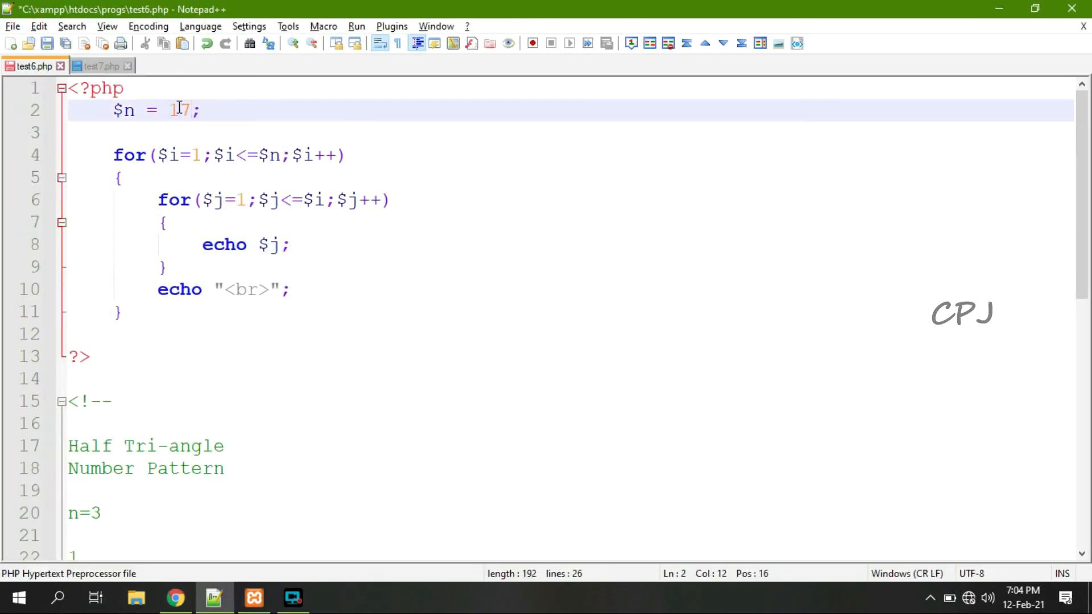
key(alt+tab)
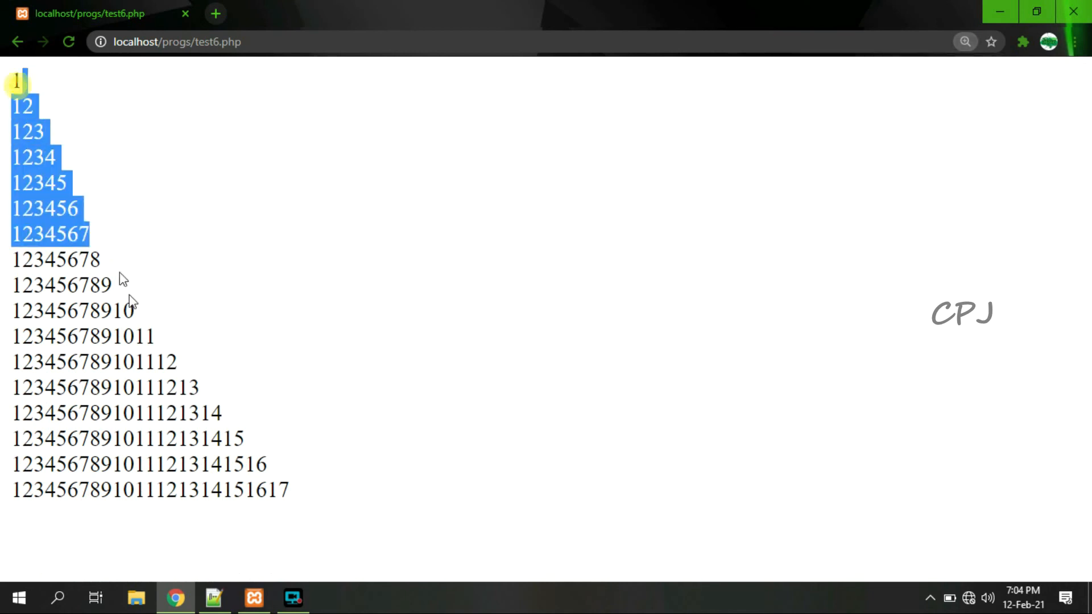
View the refreshed seventeen-row pattern in Chrome and clear the page selection.
click(432, 485)
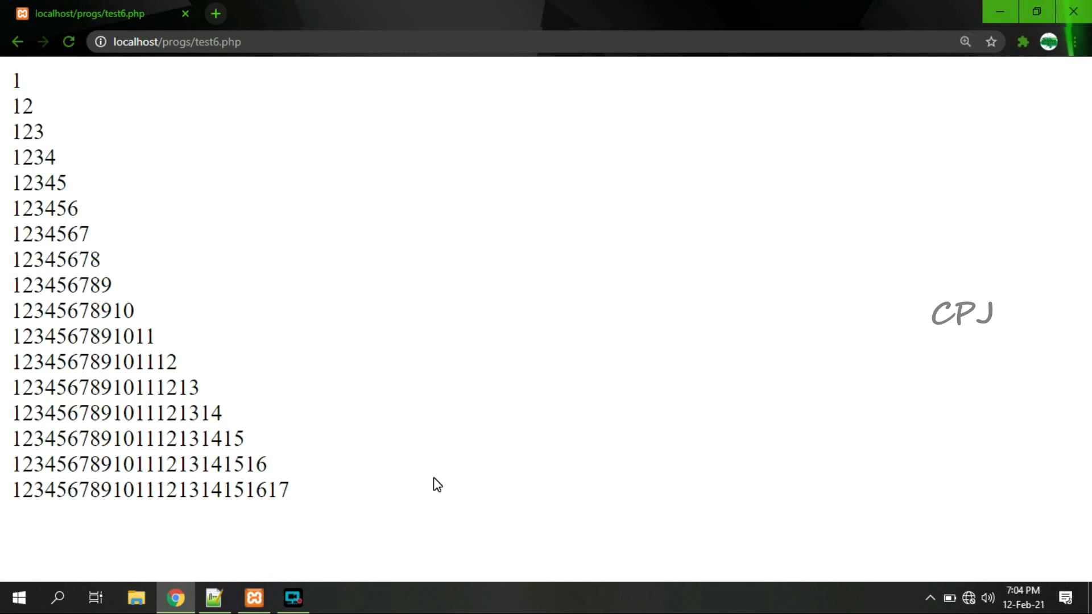
mouse_move(486, 597)
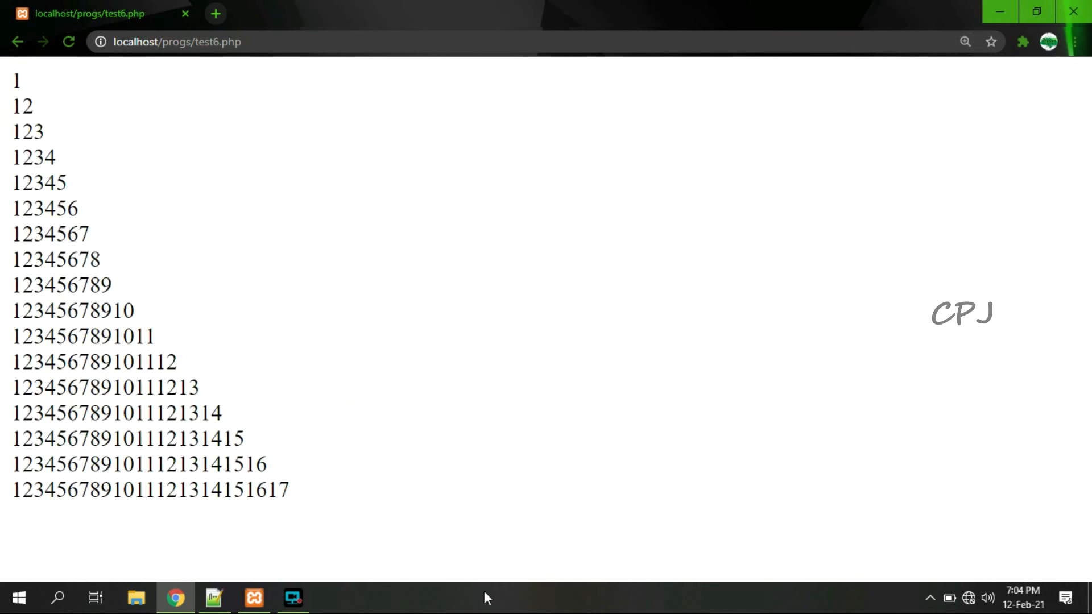